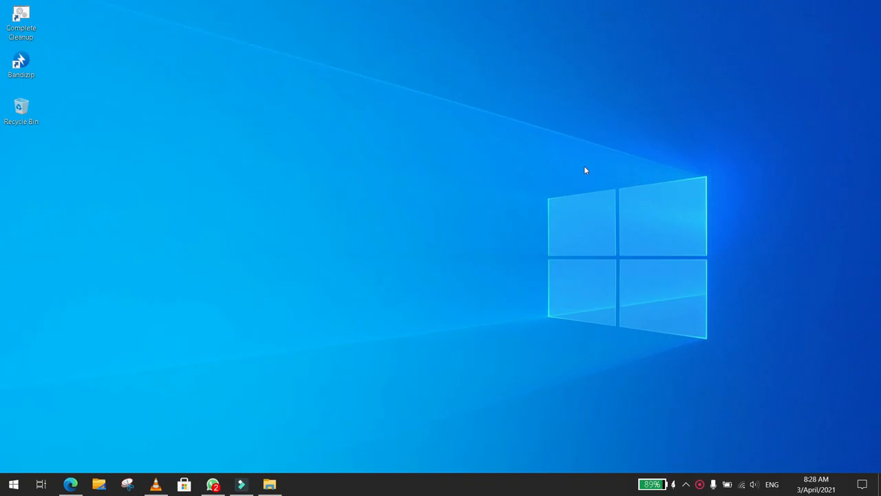
{"action": "mouse_move", "coordinate": [275, 243]}
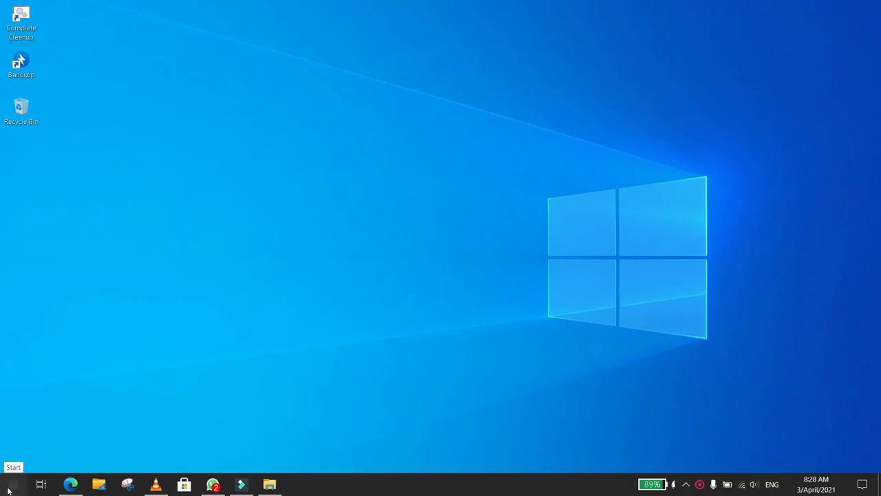
Launch gpedit.msc from the Run dialog to open the Local Group Policy Editor.
{"action": "type", "text": "run"}
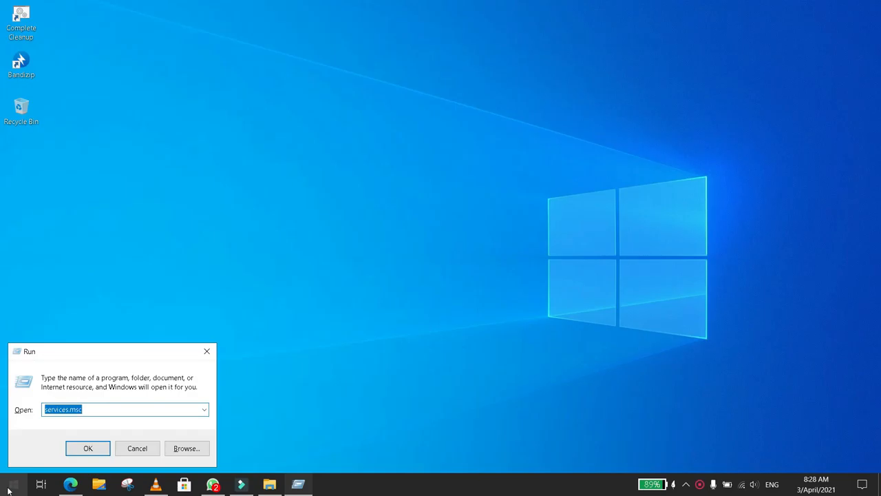
{"action": "type", "text": "gpedit"}
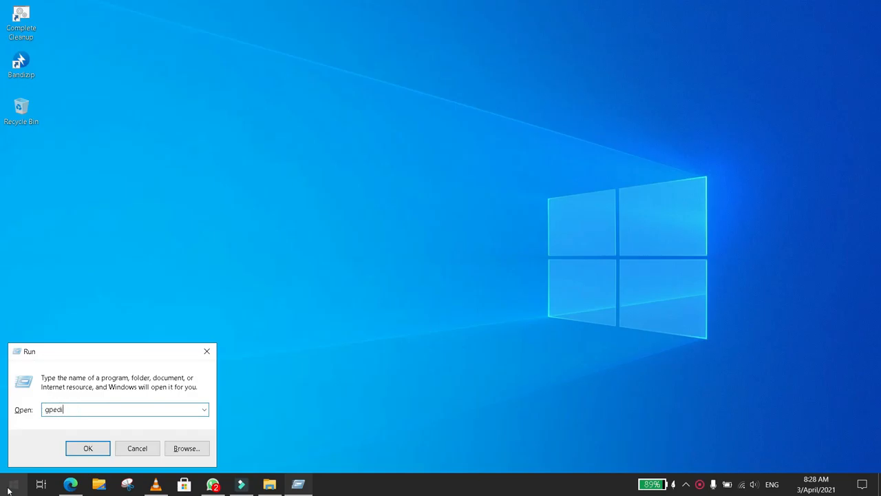
{"action": "type", "text": ".msc"}
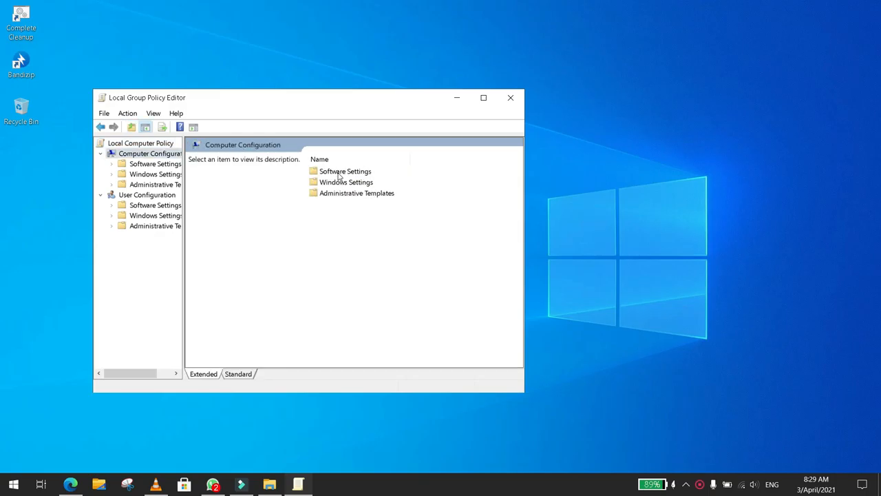
Navigate Administrative Templates > Network > QoS Packet Scheduler and select Limit reservable bandwidth.
{"action": "left_click", "coordinate": [357, 193]}
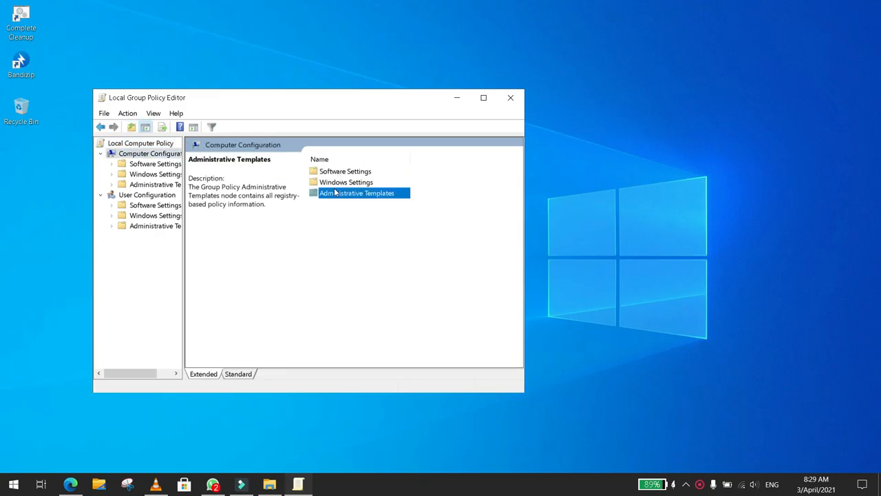
{"action": "double_click", "coordinate": [357, 193]}
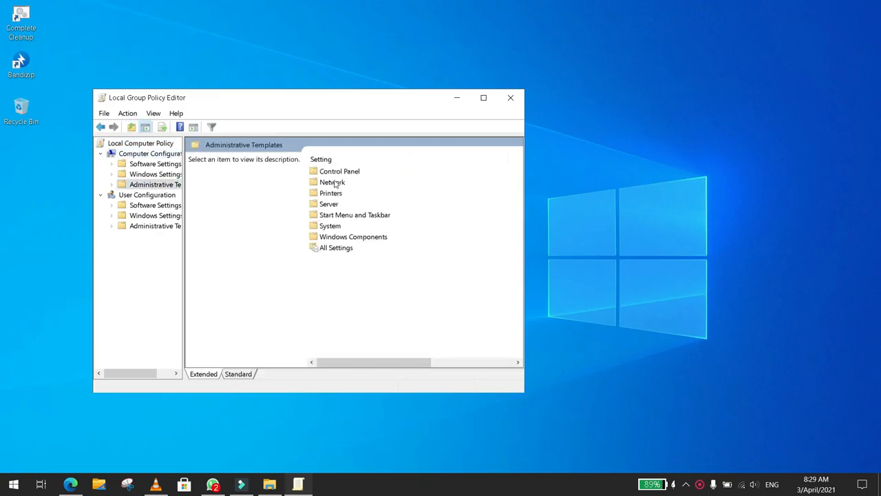
{"action": "double_click", "coordinate": [333, 181]}
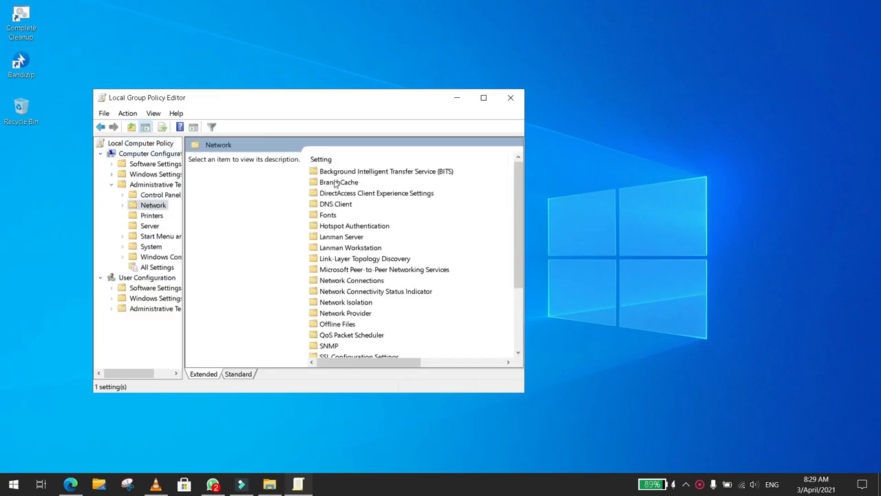
{"action": "scroll", "scroll_direction": "down", "scroll_amount": 3}
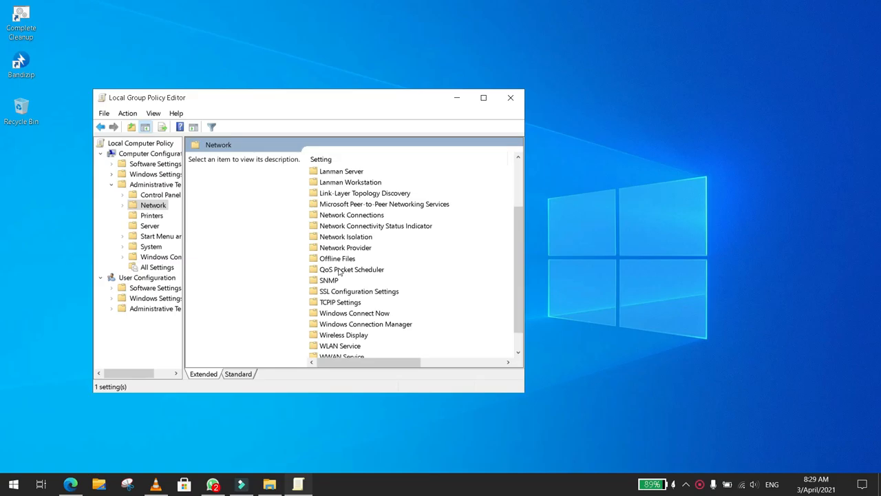
{"action": "double_click", "coordinate": [351, 269]}
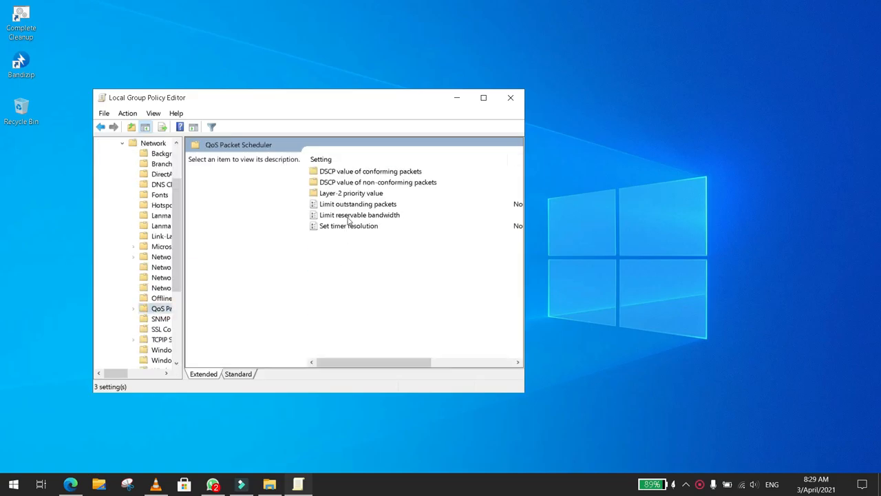
{"action": "left_click", "coordinate": [358, 215]}
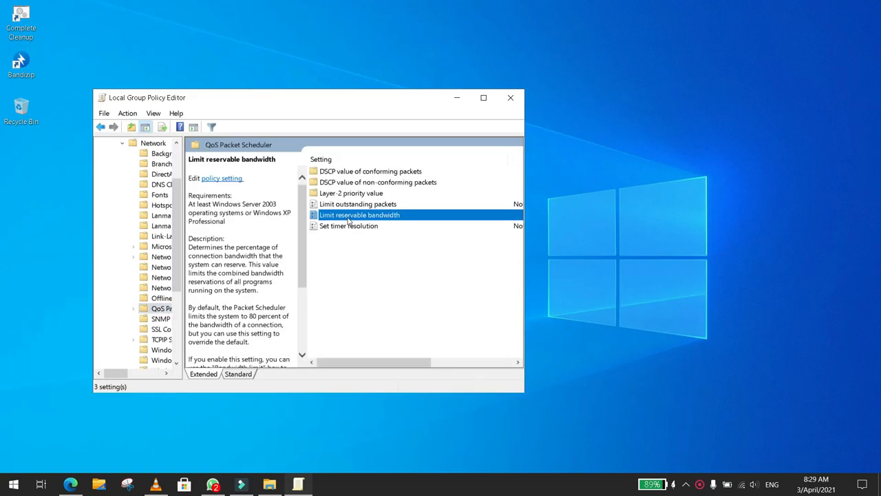
Open the Limit reservable bandwidth policy's settings dialog.
{"action": "double_click", "coordinate": [359, 214]}
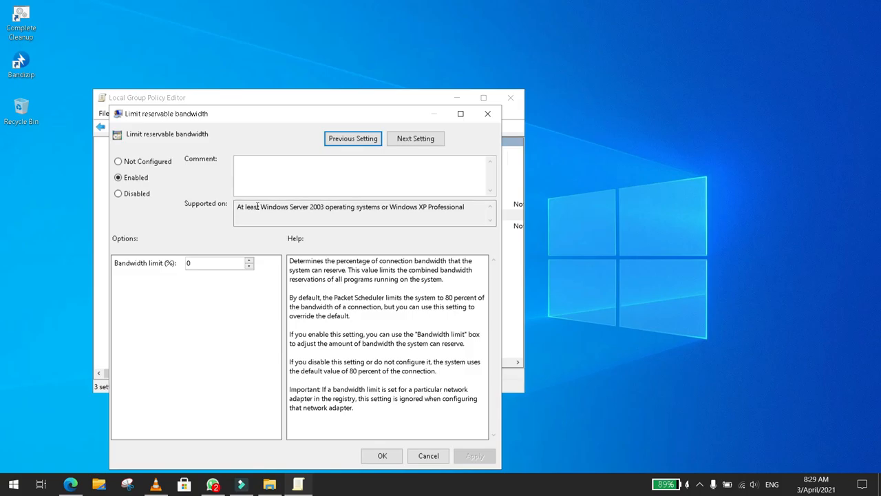
{"action": "mouse_move", "coordinate": [245, 236]}
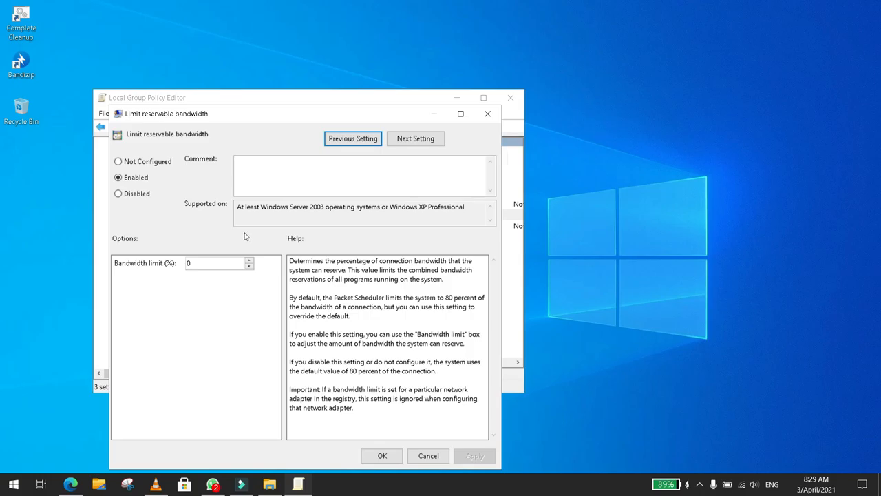
{"action": "mouse_move", "coordinate": [212, 252]}
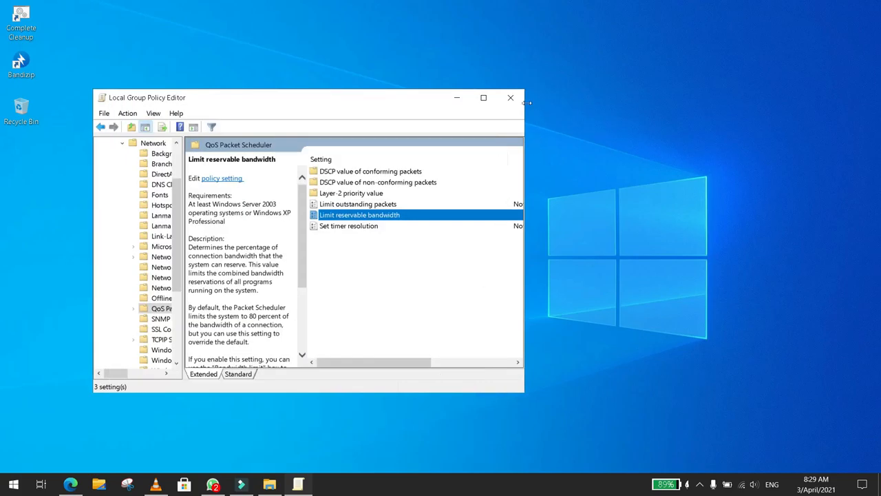
Close the Local Group Policy Editor window to return to the desktop.
{"action": "left_click", "coordinate": [510, 97]}
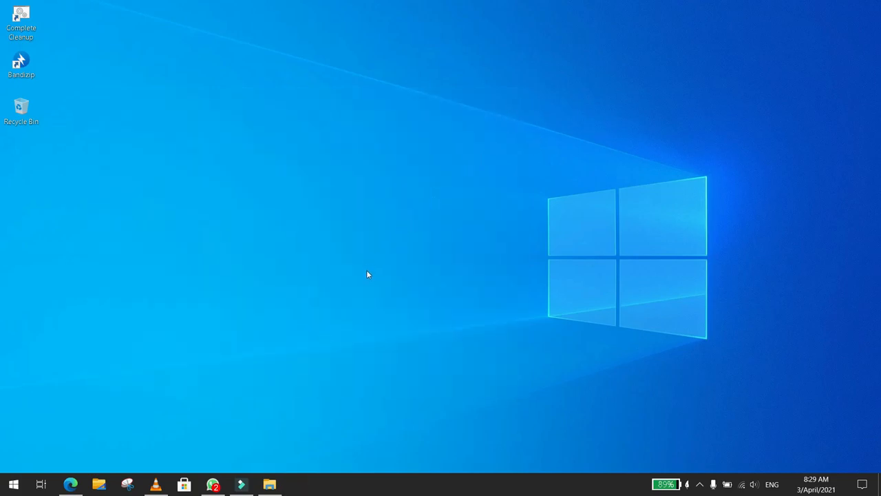
{"action": "mouse_move", "coordinate": [675, 452]}
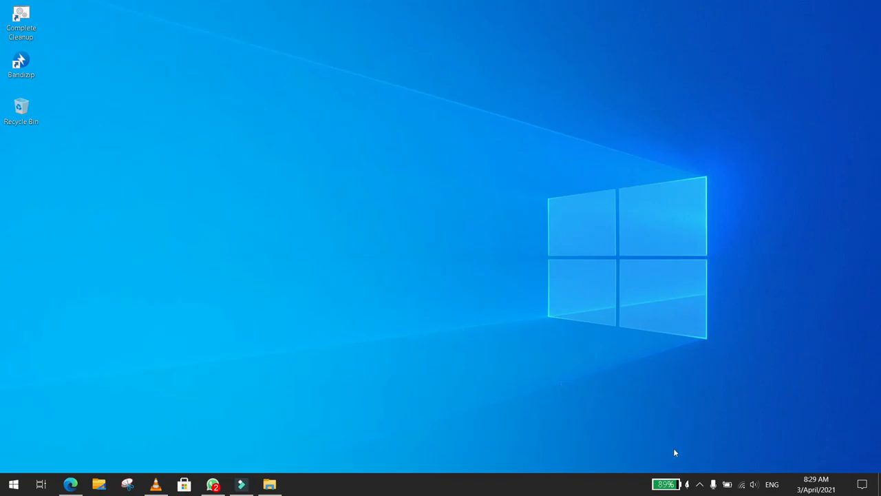
{"action": "mouse_move", "coordinate": [666, 484]}
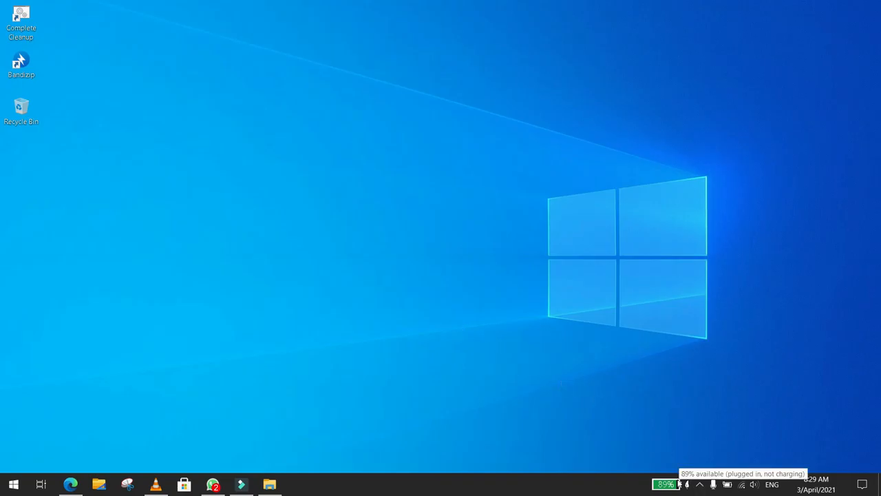